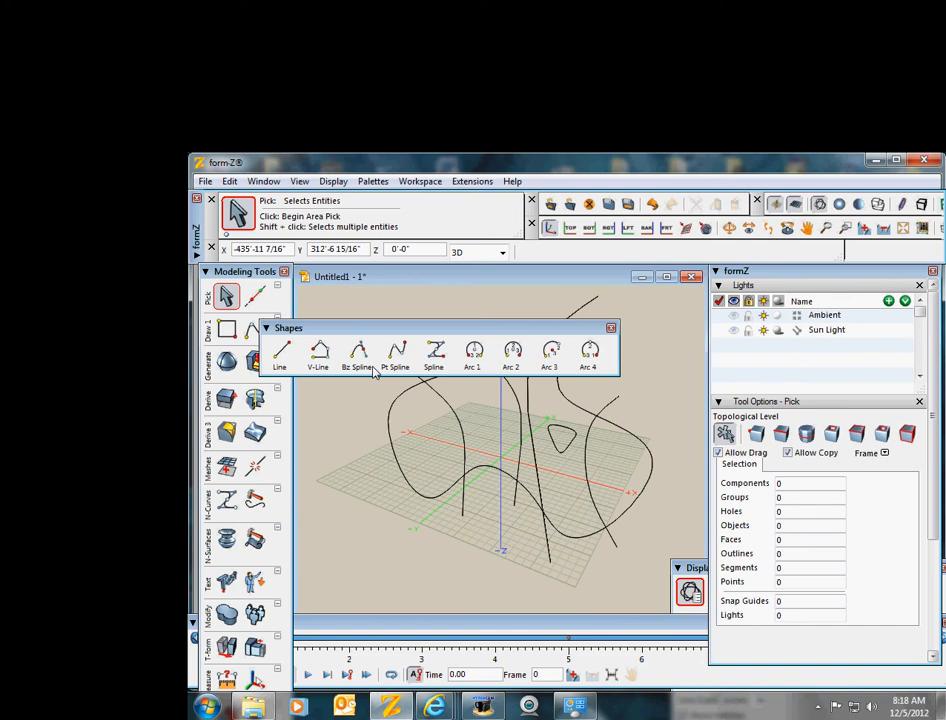
- Draw an additional spline-through-points contour weaving among the existing freeform curves
click(396, 350)
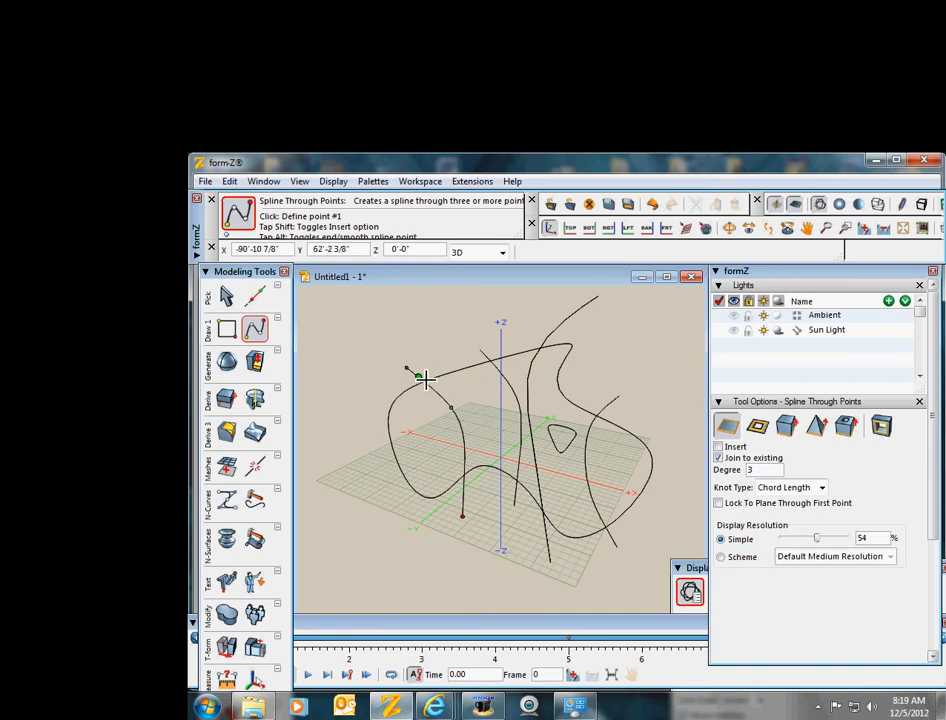
mouse_move(410, 364)
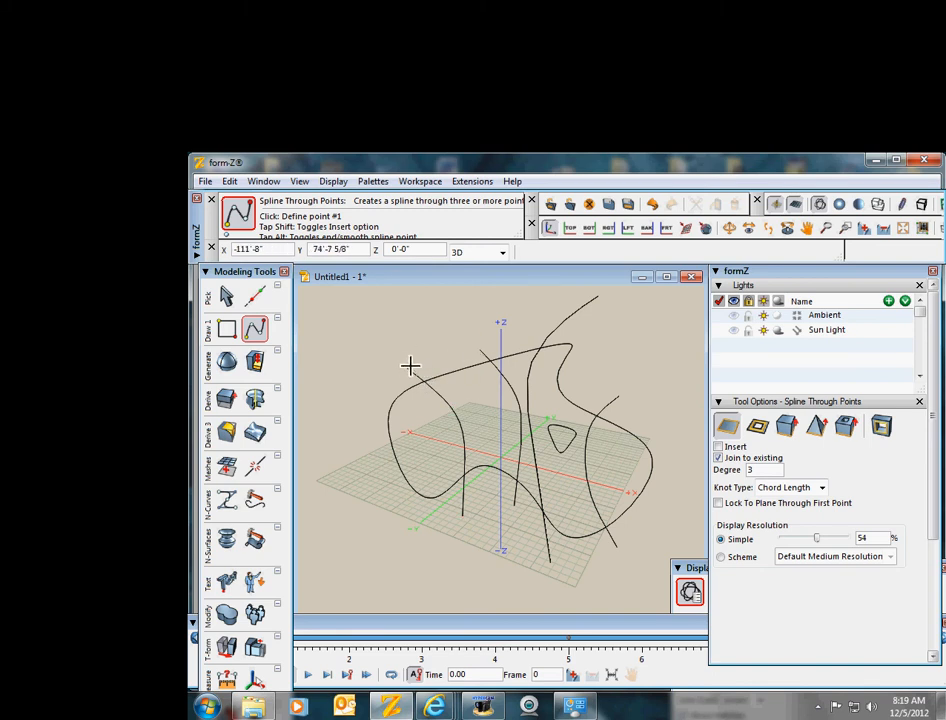
click(532, 440)
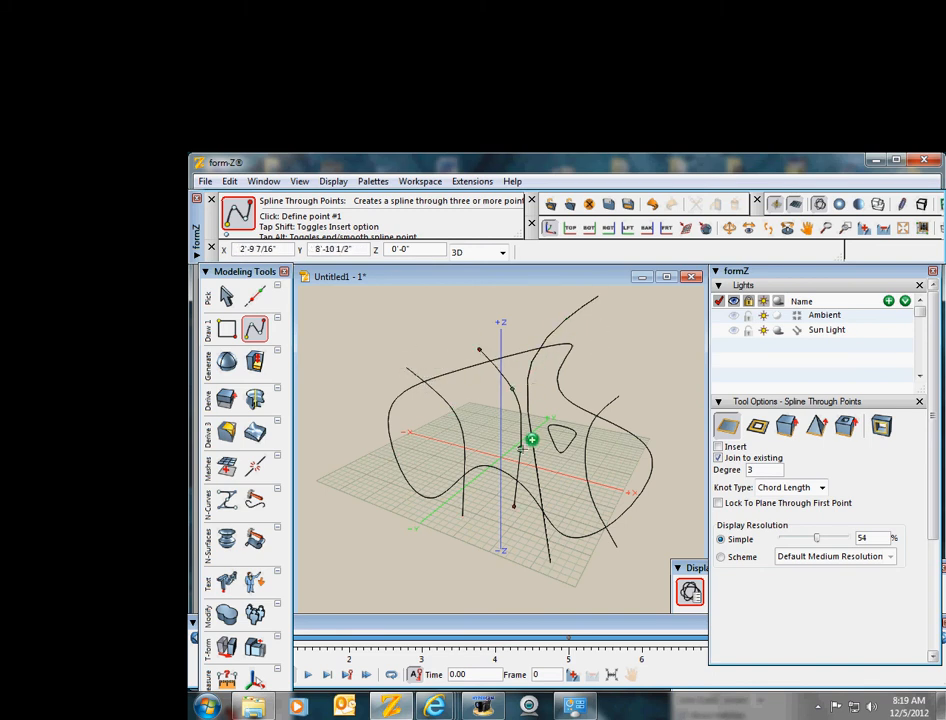
mouse_move(572, 578)
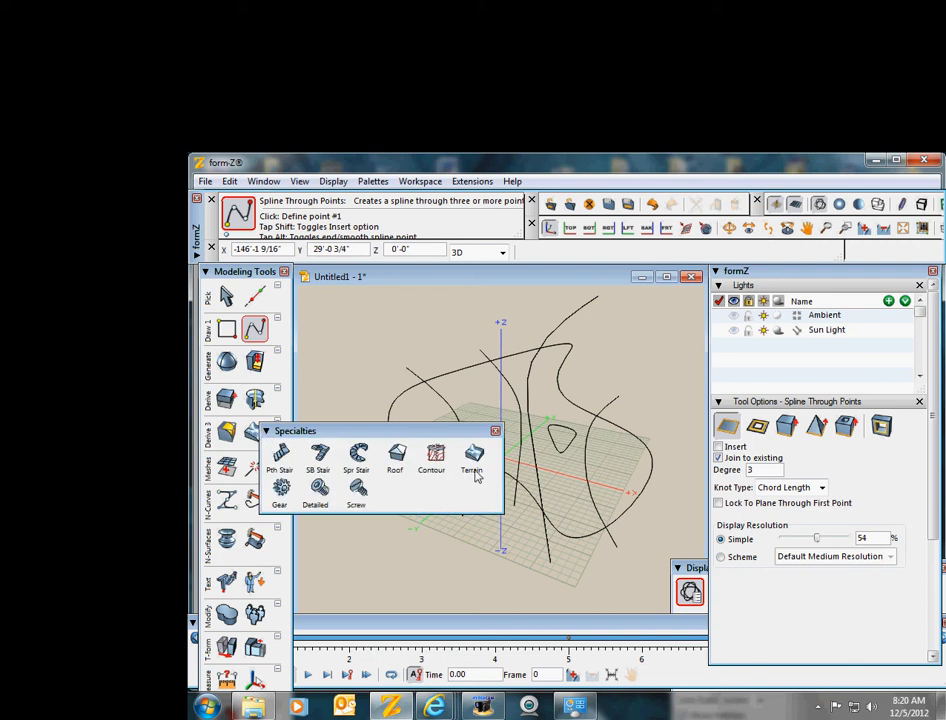
mouse_move(472, 454)
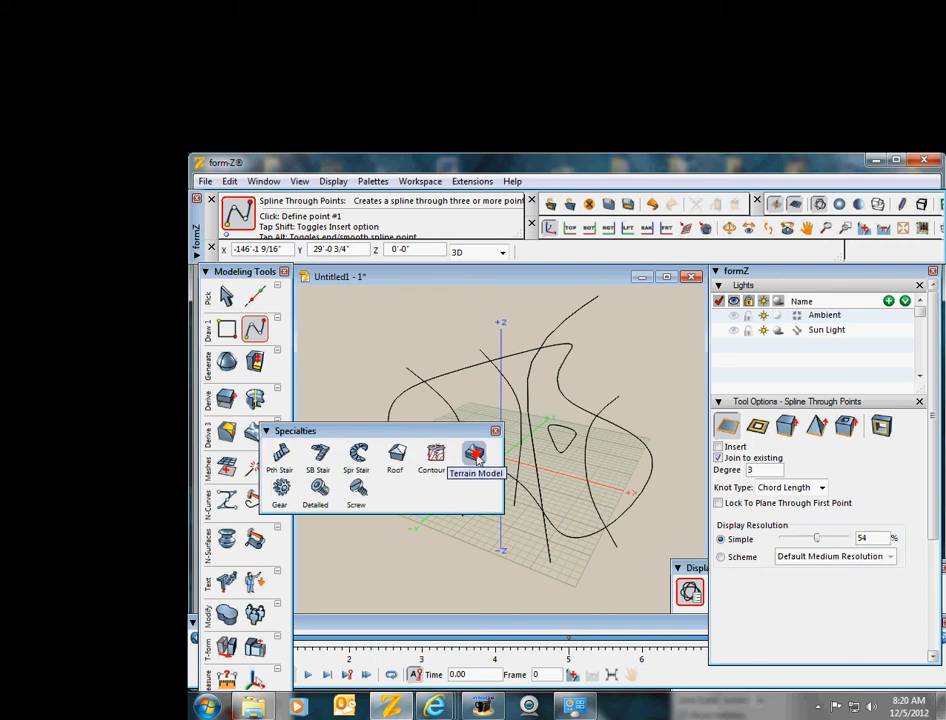
- Activate the Terrain Model tool with its model type set to Stepped
click(474, 452)
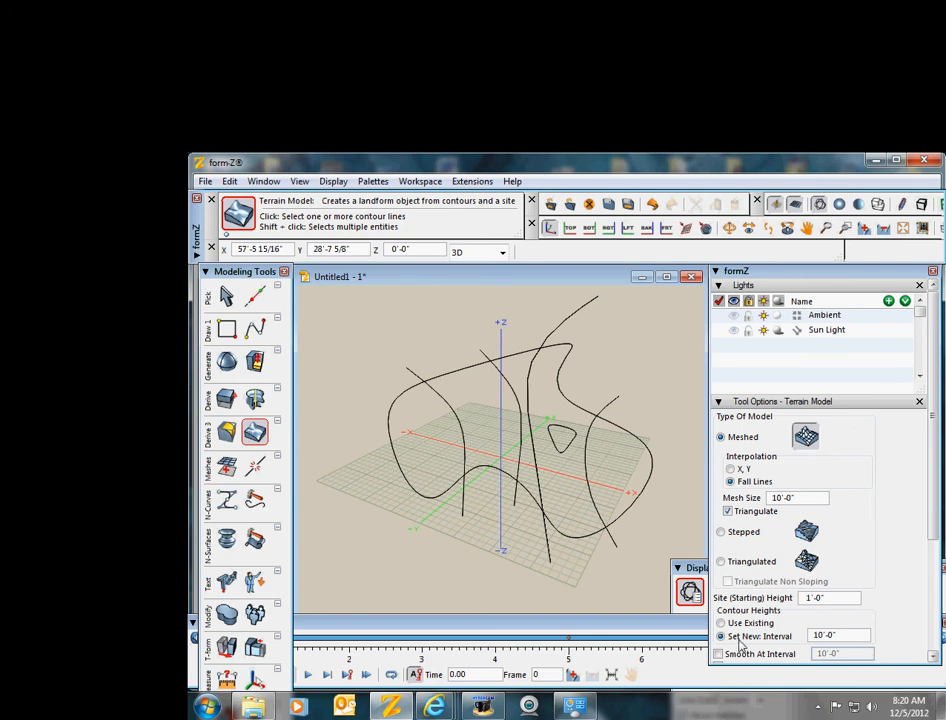
mouse_move(848, 652)
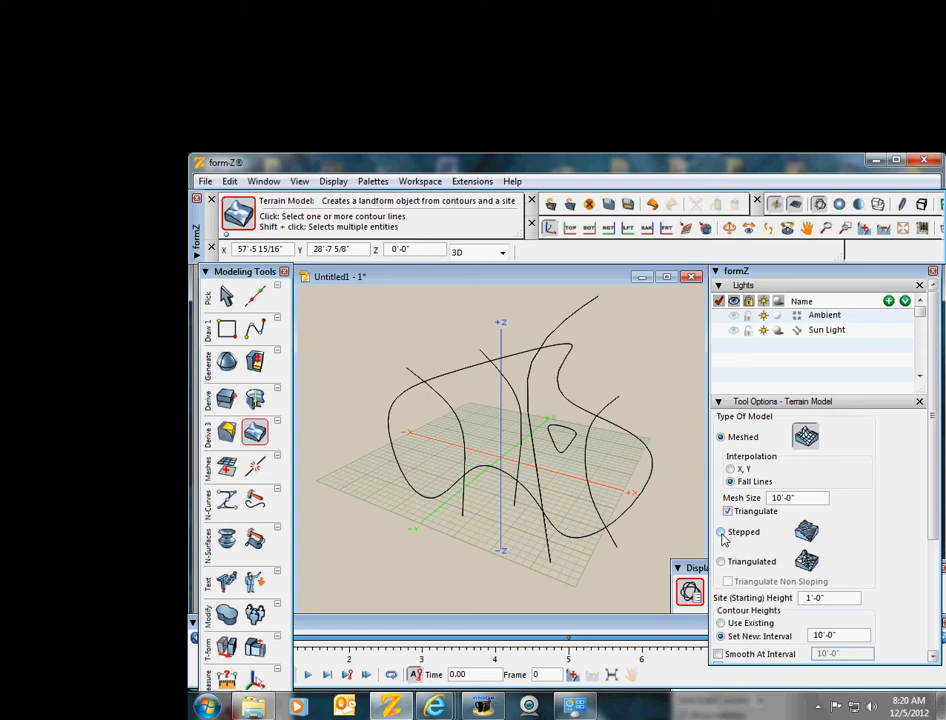
click(720, 532)
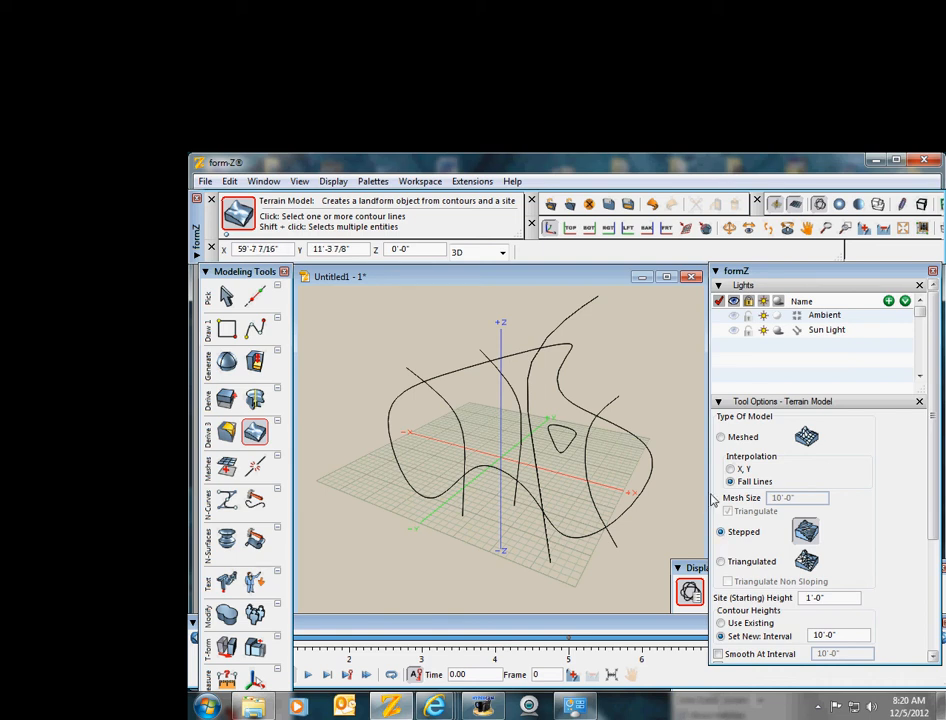
- Generate a stepped landform from the spline contours using the closed shape as the site
click(254, 432)
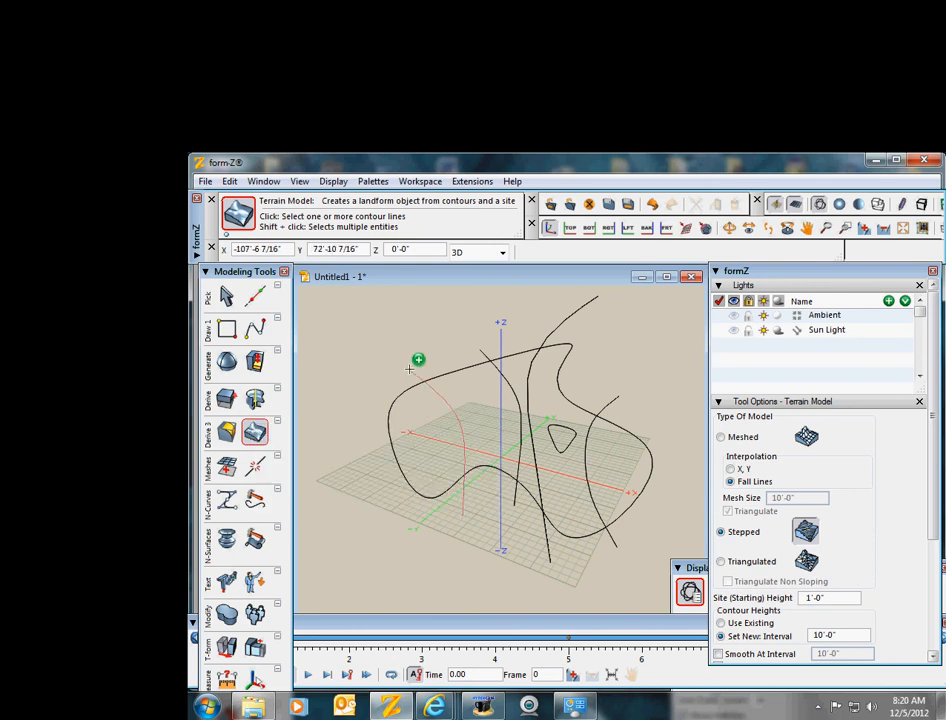
click(490, 356)
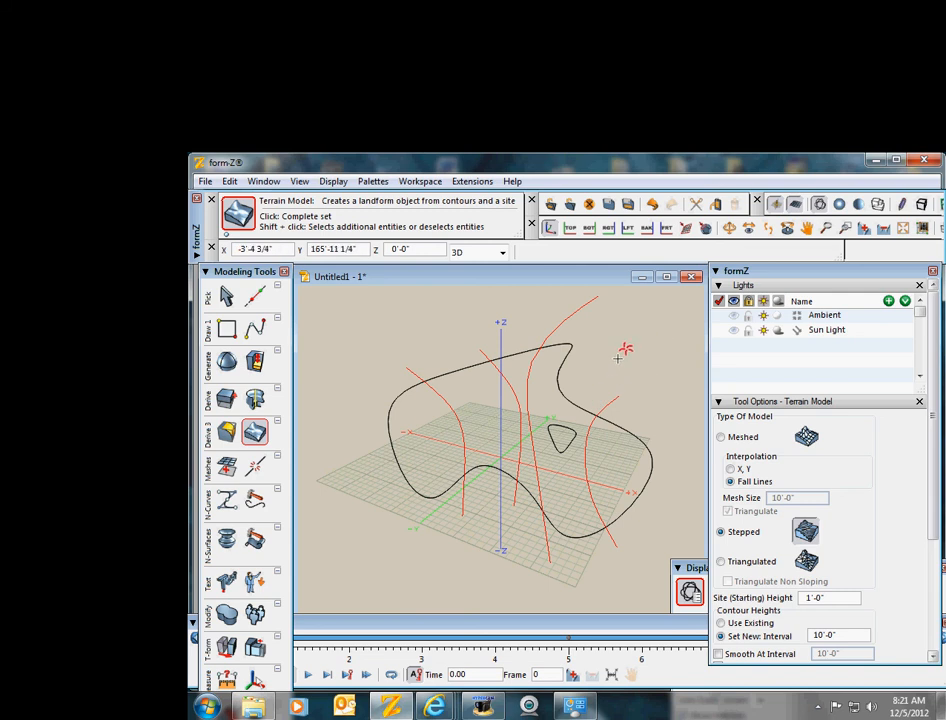
mouse_move(428, 408)
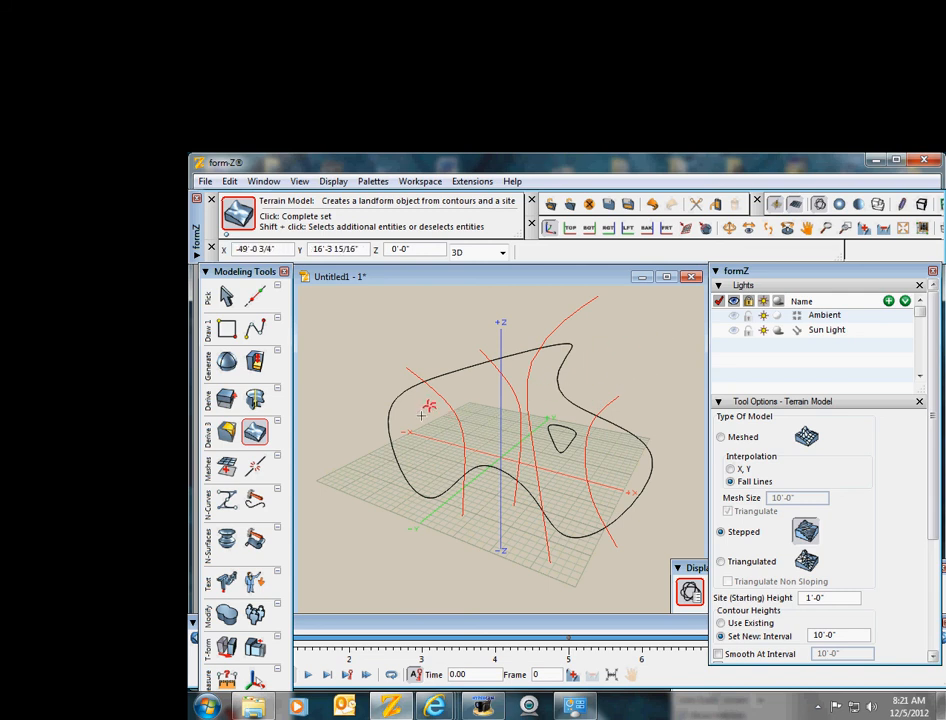
mouse_move(400, 392)
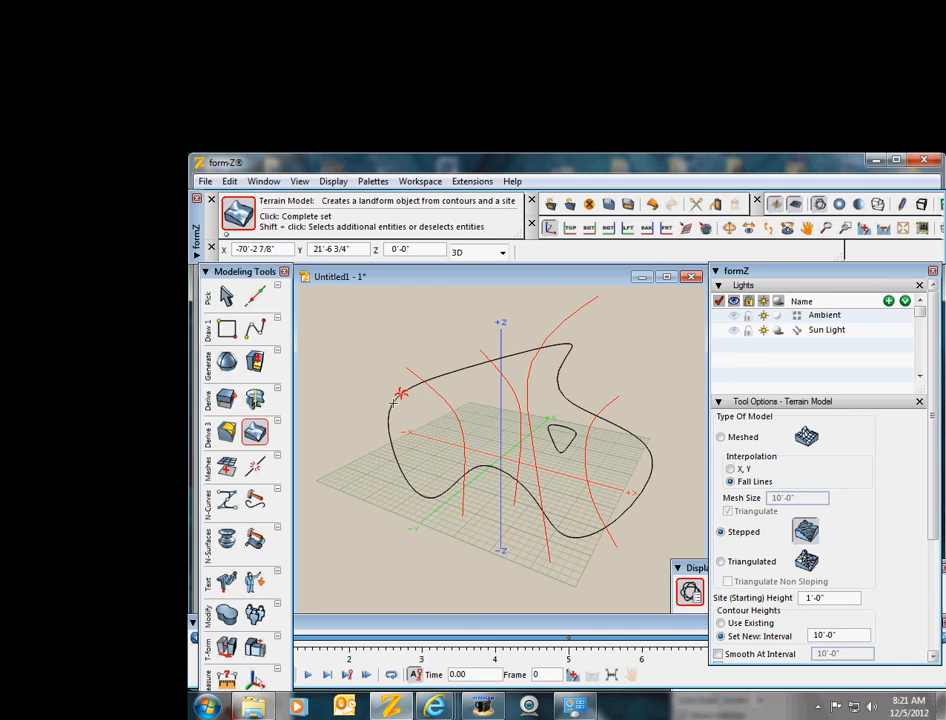
click(398, 404)
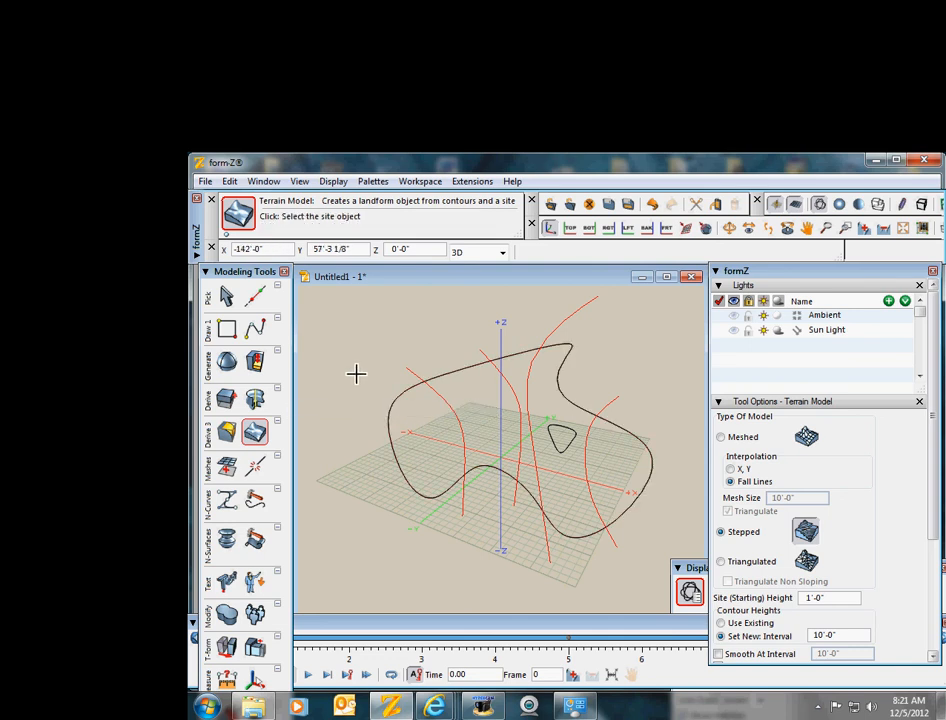
click(388, 434)
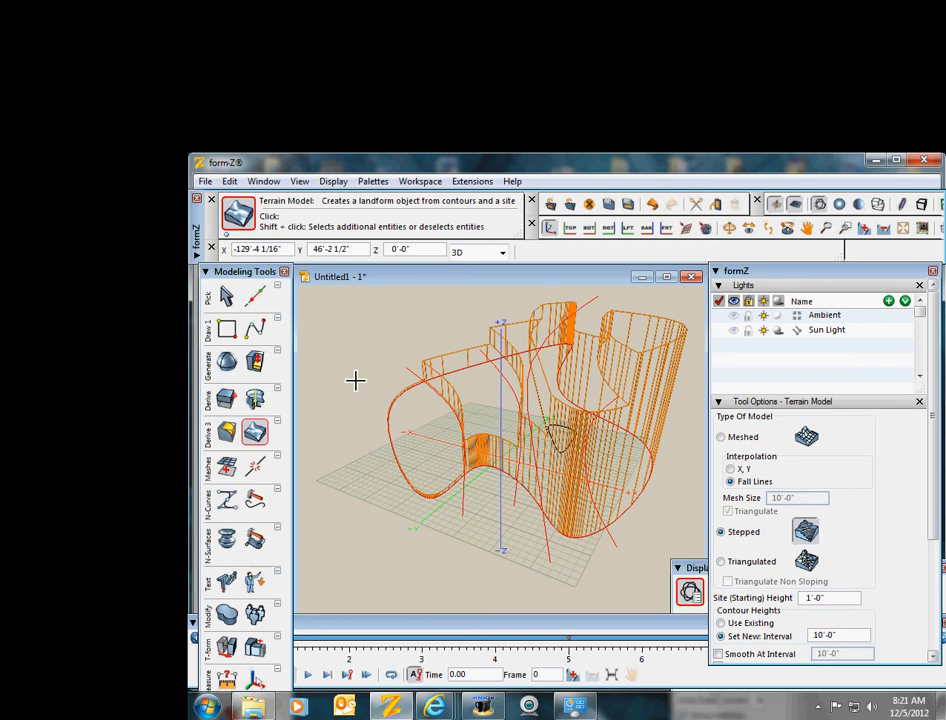
mouse_move(376, 380)
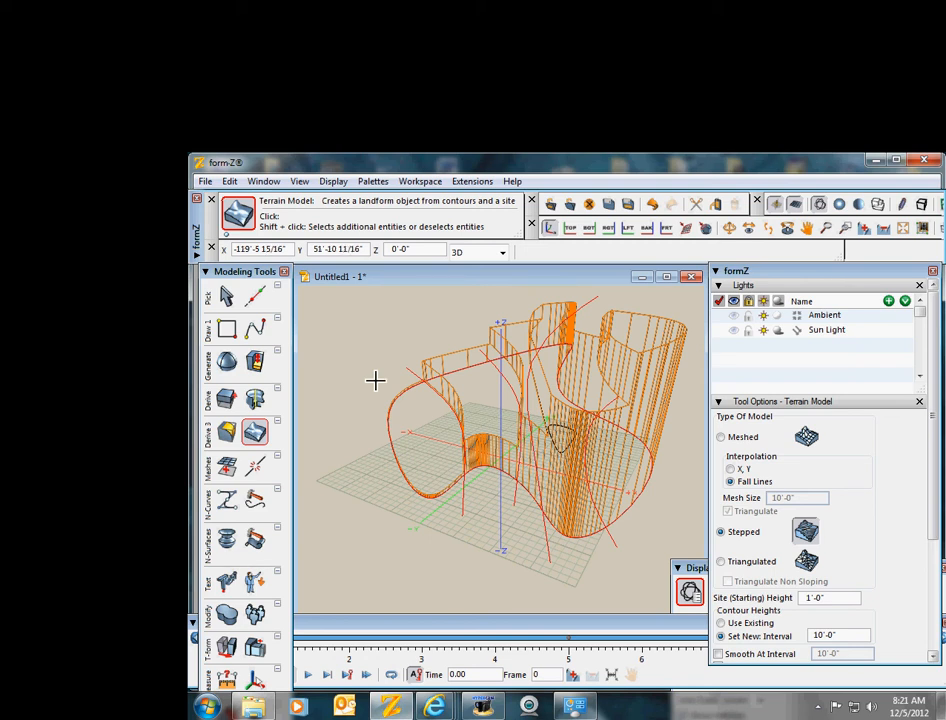
- Undo the terrain operation so only the original spline contours remain
click(332, 180)
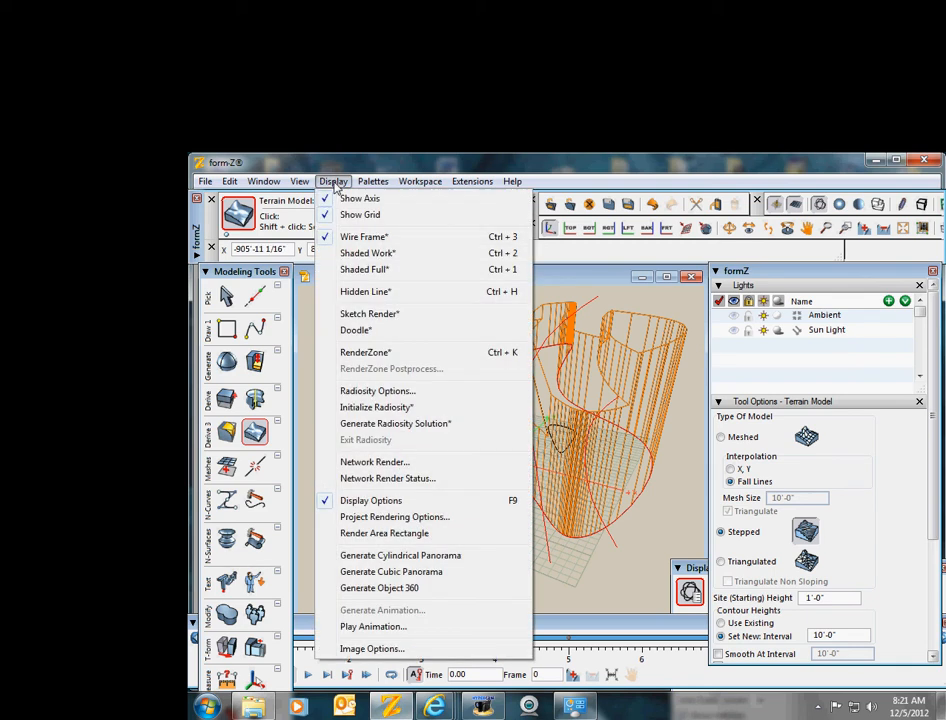
click(364, 268)
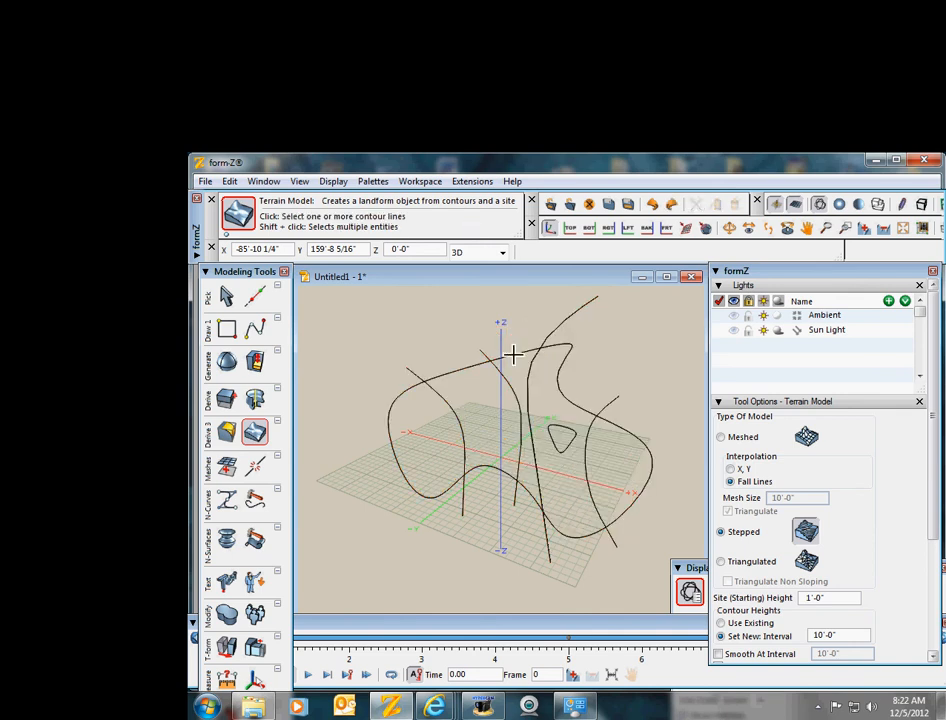
mouse_move(478, 340)
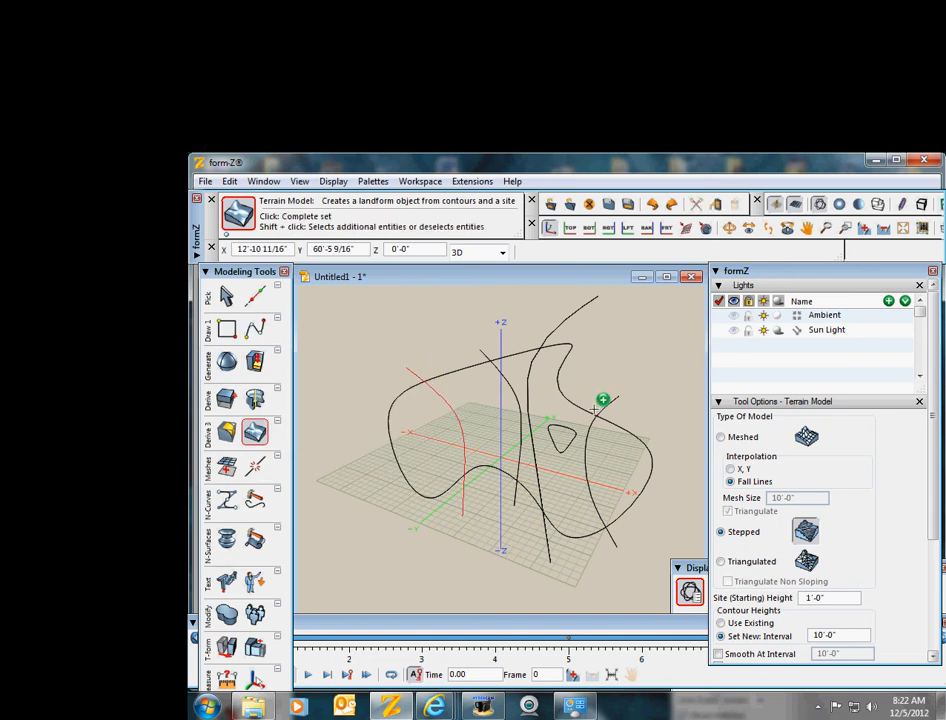
- Regenerate the stepped landform with the interior closed shape among the contours
click(612, 404)
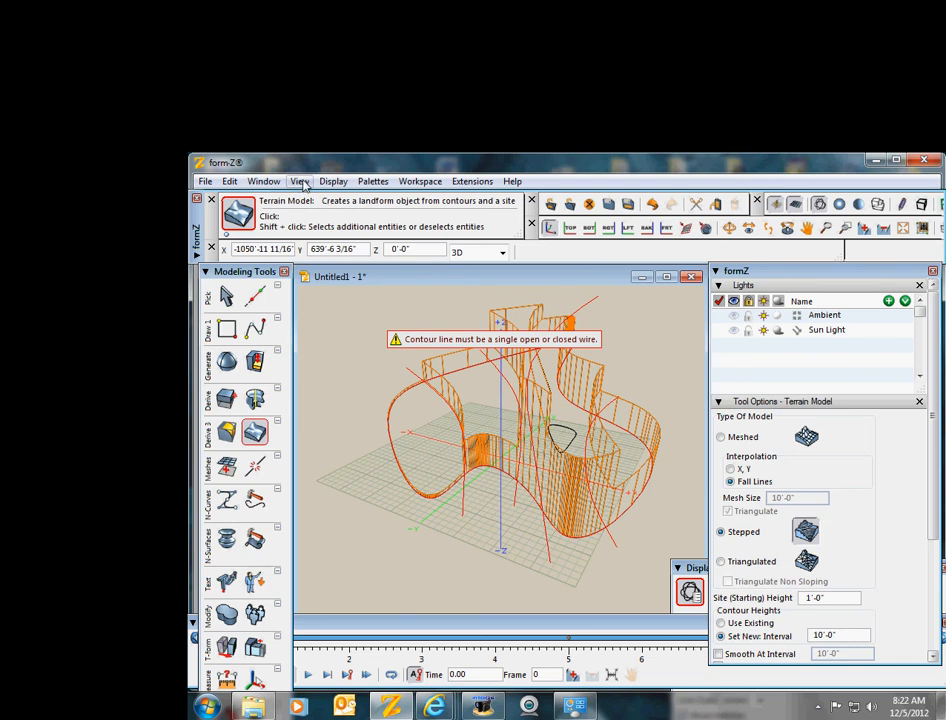
- Show the second landform shaded instead of wireframe
click(332, 180)
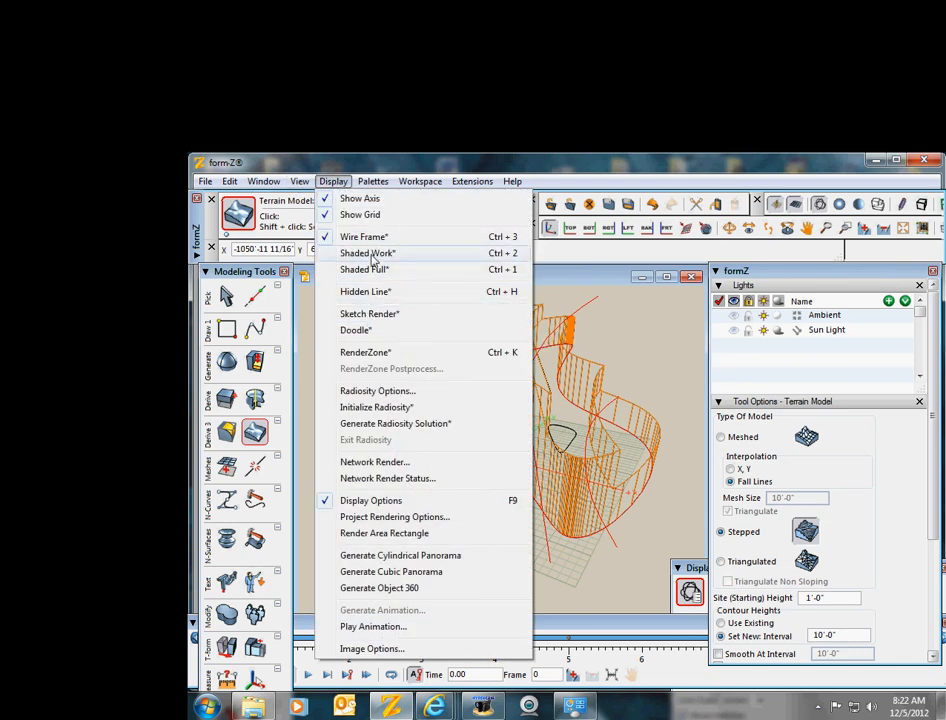
click(364, 268)
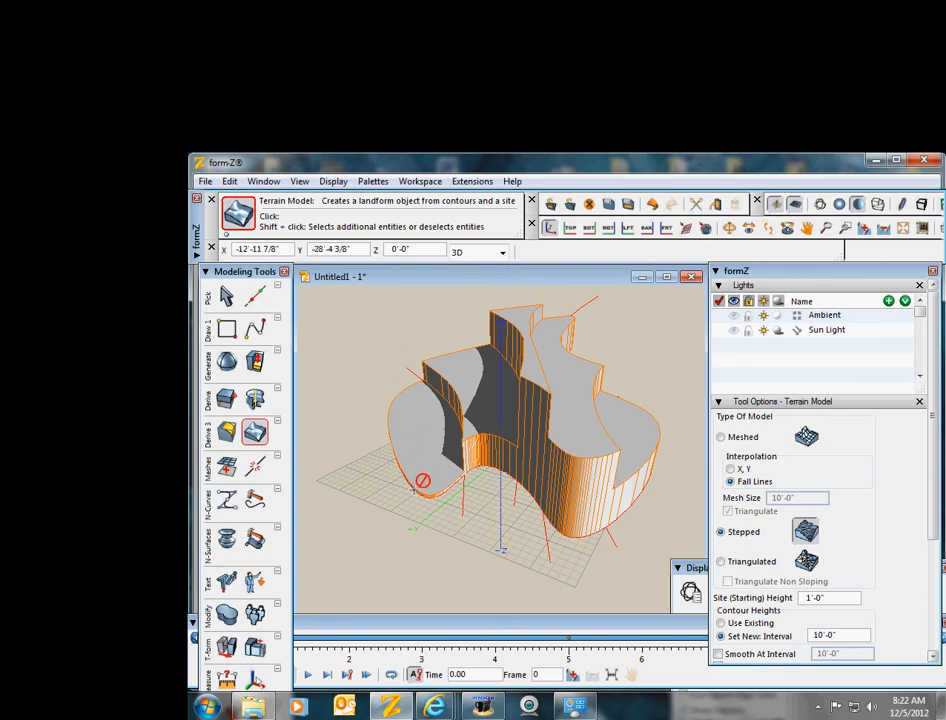
mouse_move(408, 448)
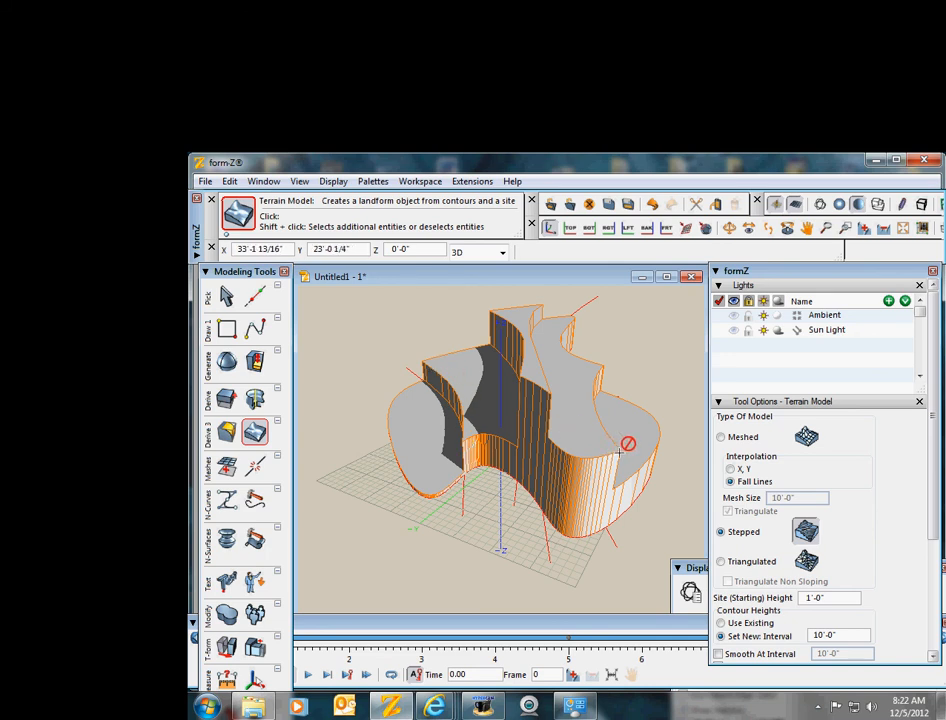
mouse_move(608, 388)
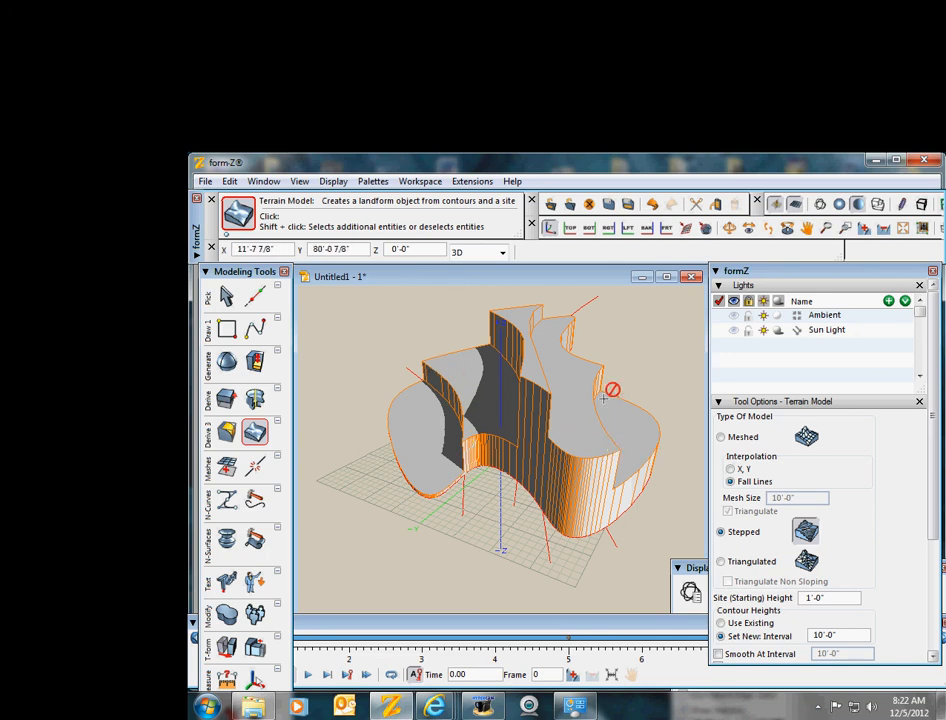
mouse_move(562, 386)
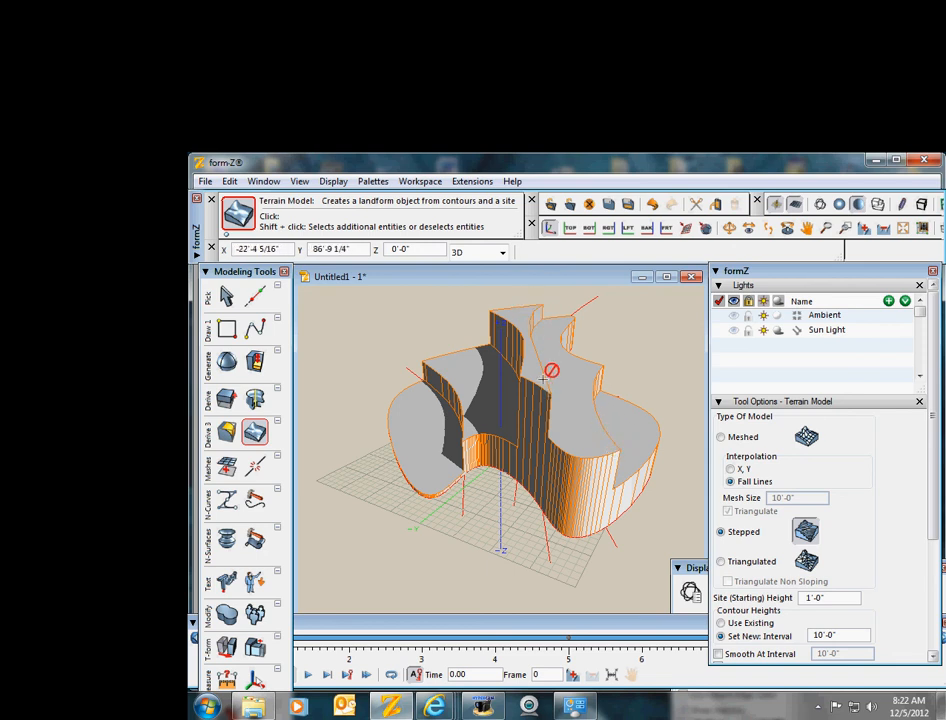
mouse_move(486, 316)
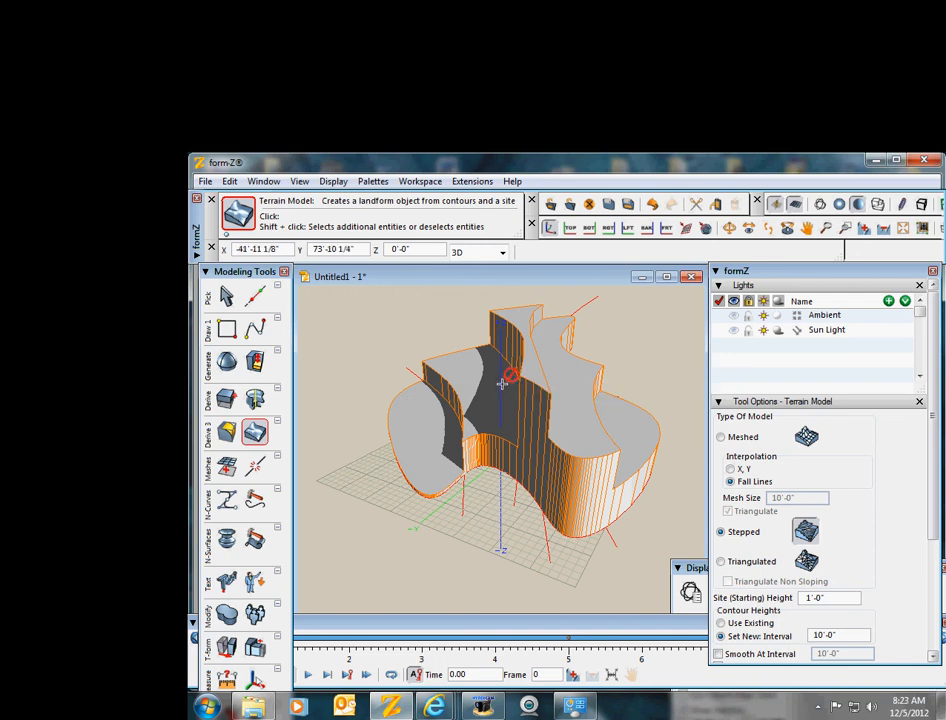
mouse_move(608, 488)
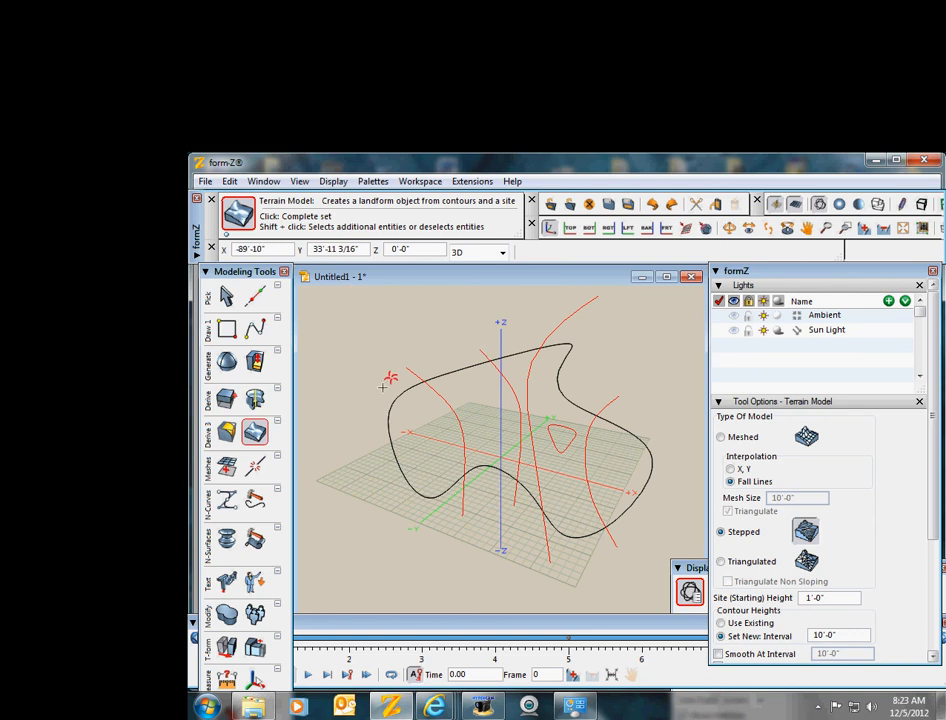
mouse_move(388, 418)
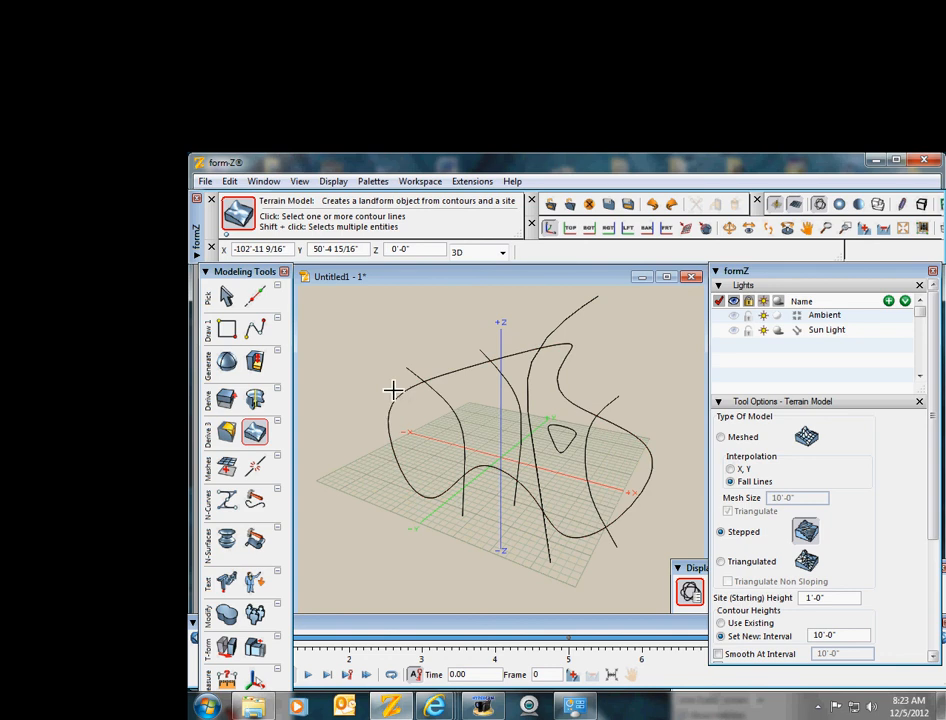
mouse_move(388, 420)
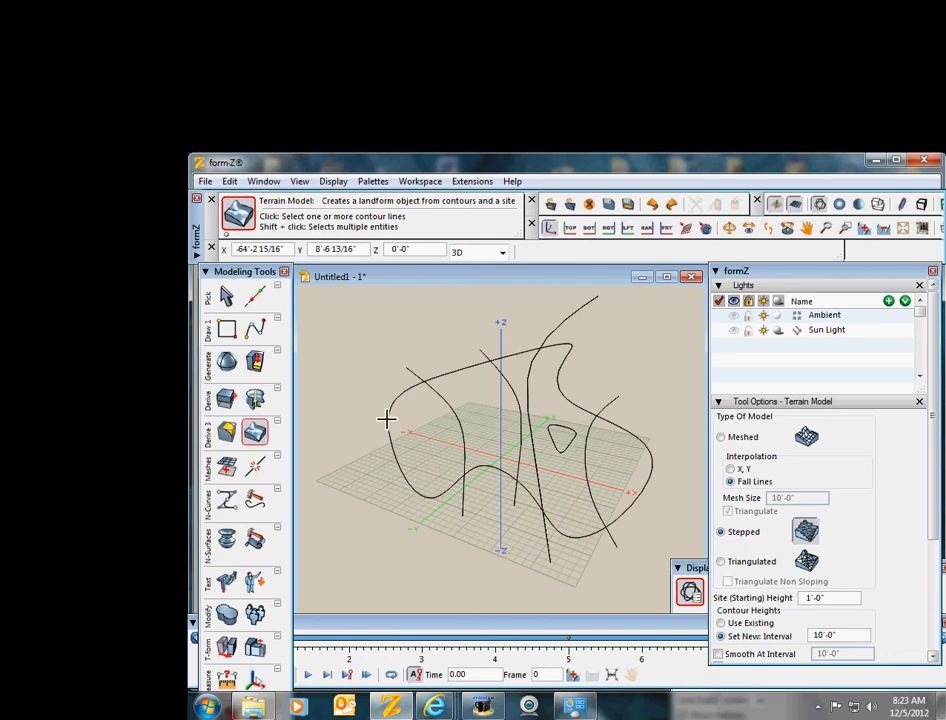
- Discard the landform and select the outer site outline with the Pick tool
click(388, 420)
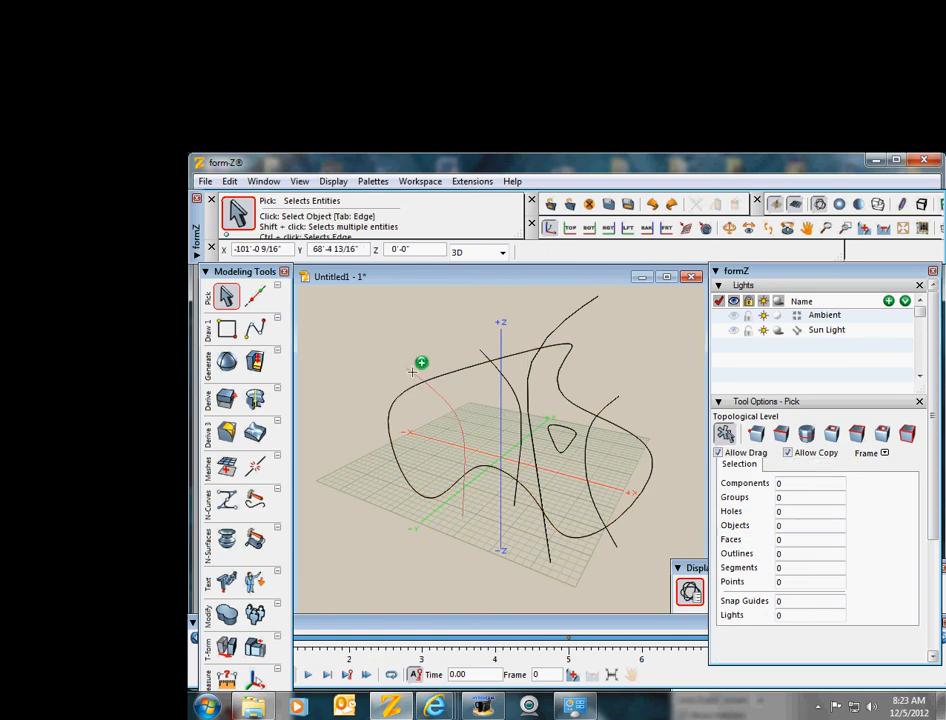
click(612, 410)
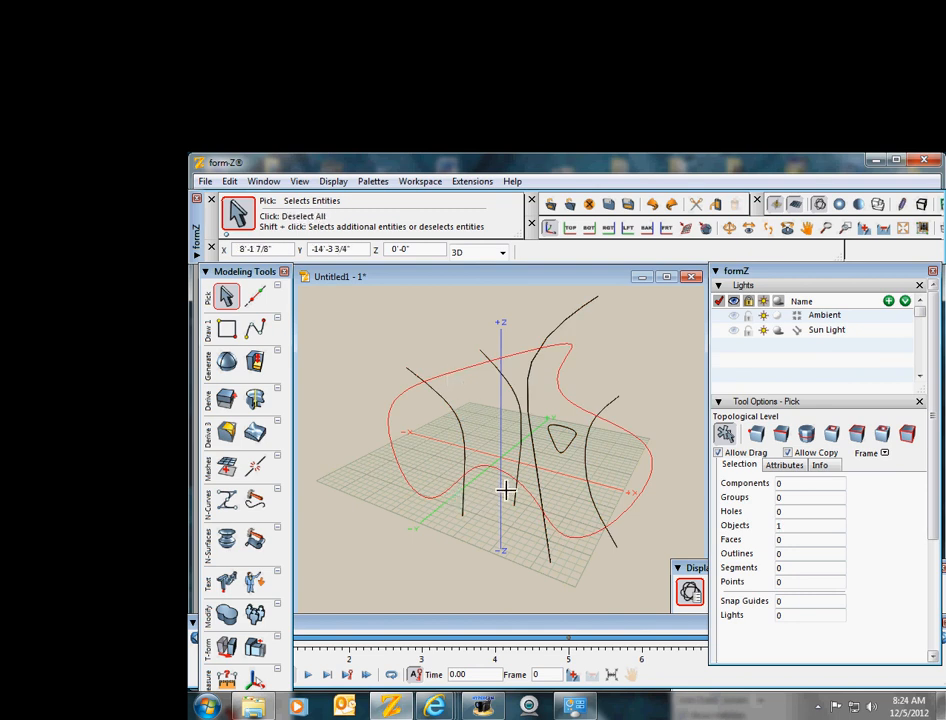
mouse_move(632, 474)
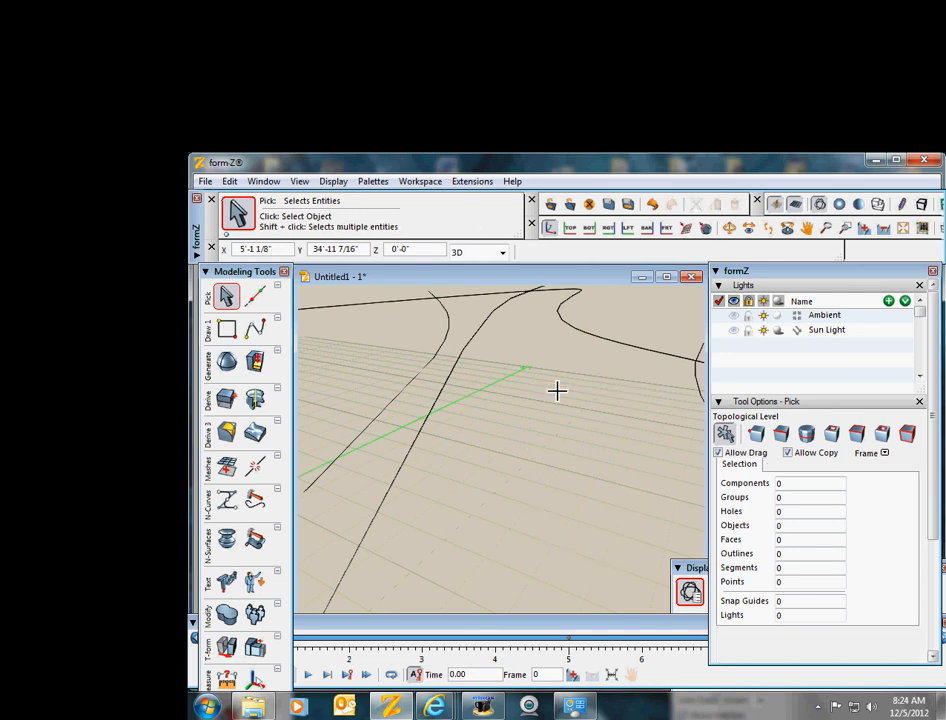
- Draw a small closed spline loop near the centre of the site as an interior contour
click(256, 330)
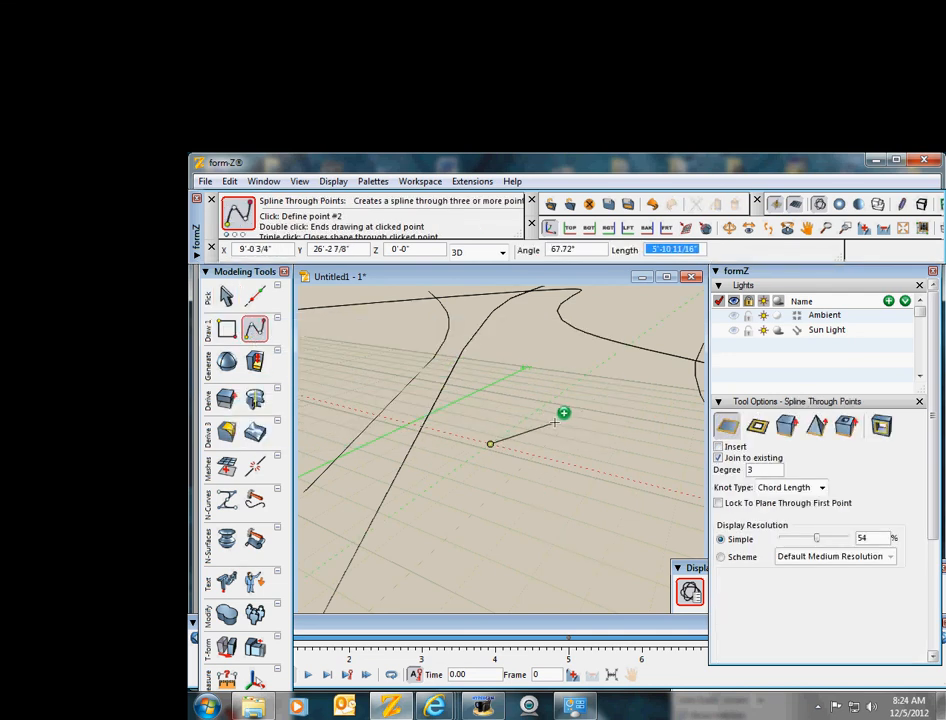
click(598, 544)
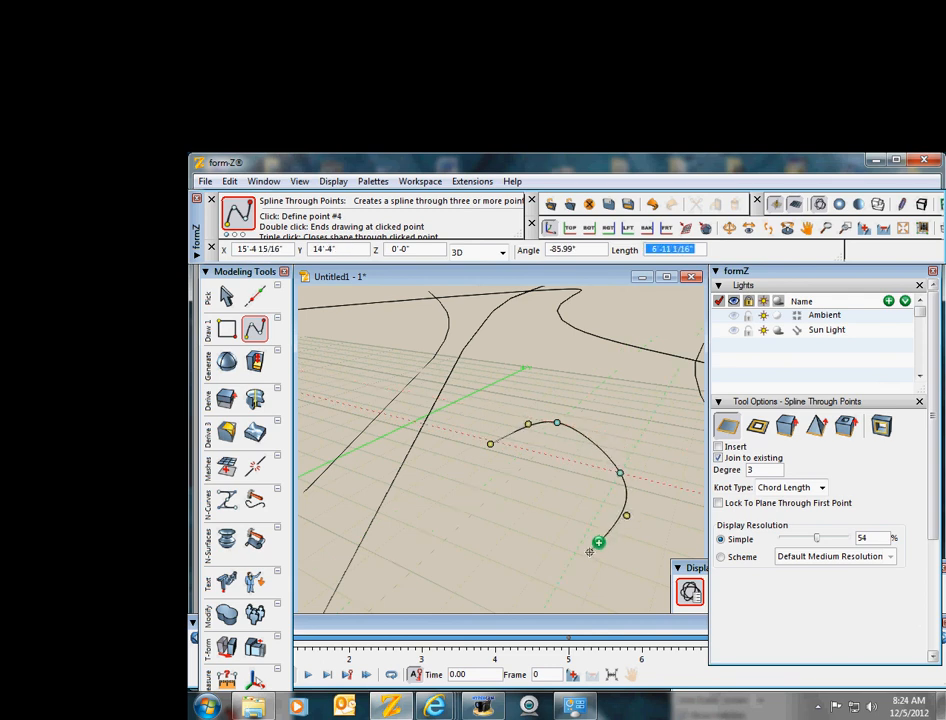
click(498, 432)
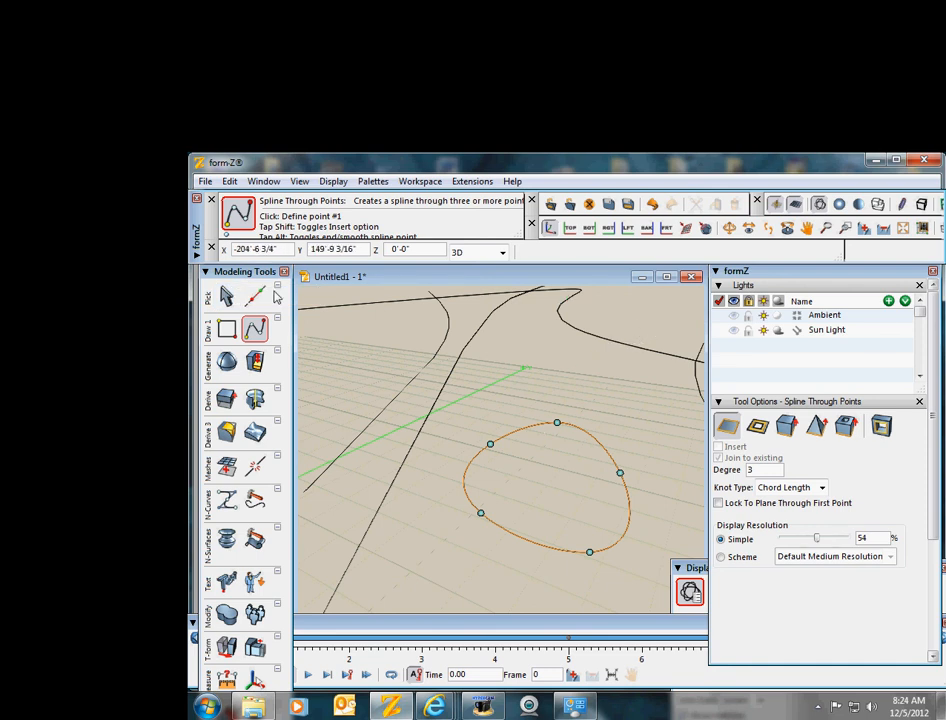
click(228, 296)
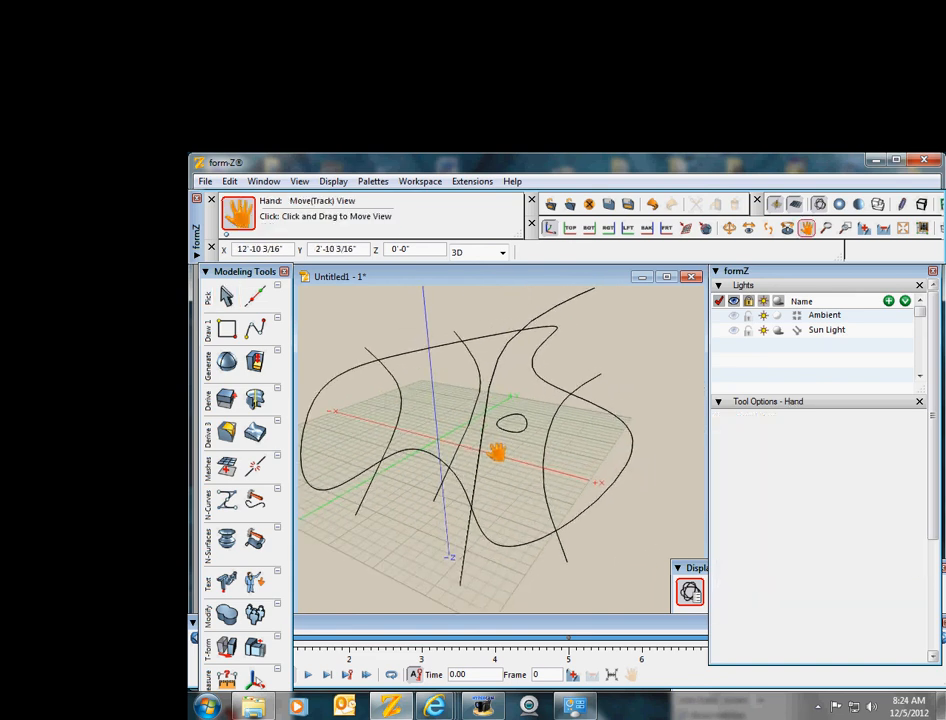
click(226, 296)
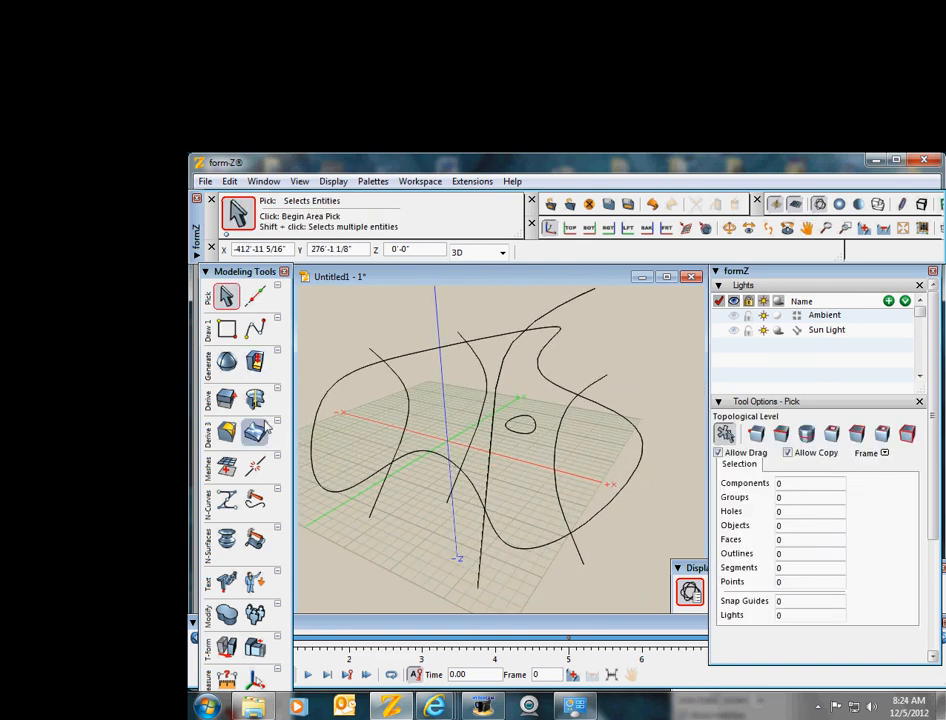
- Generate a new stepped landform from all contours including the small interior loop
click(254, 430)
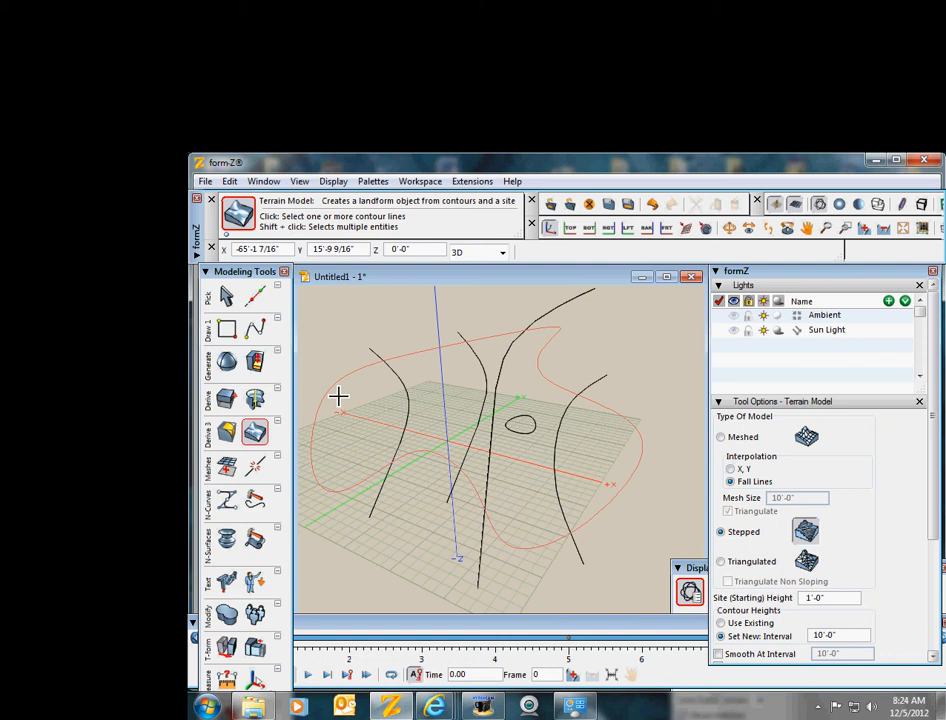
click(384, 338)
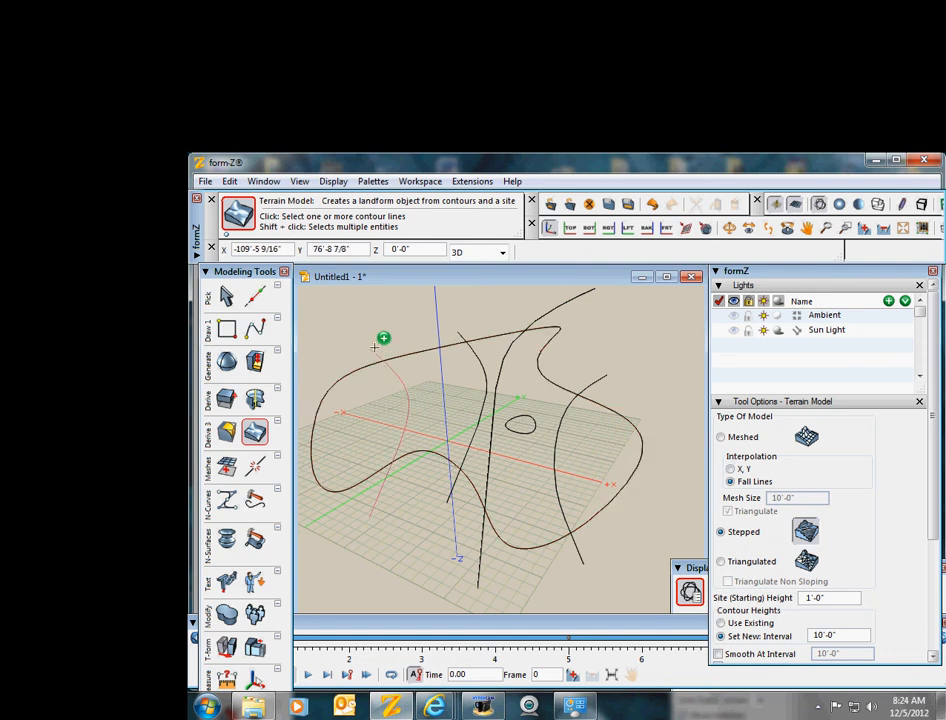
click(608, 374)
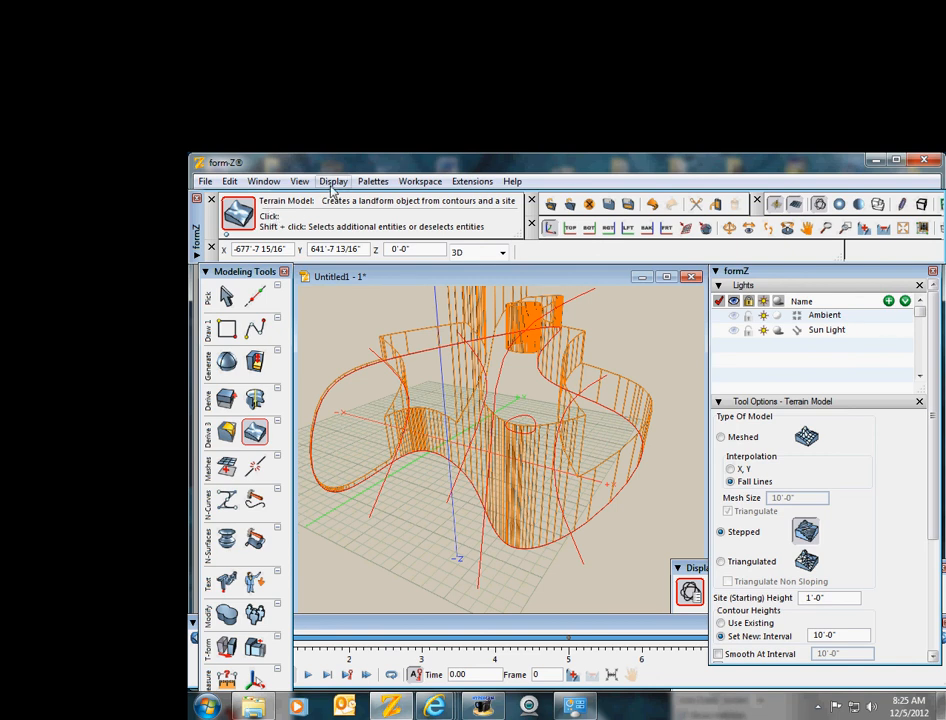
- Switch the display to Shaded Work to reveal the tall grey terraces
click(332, 180)
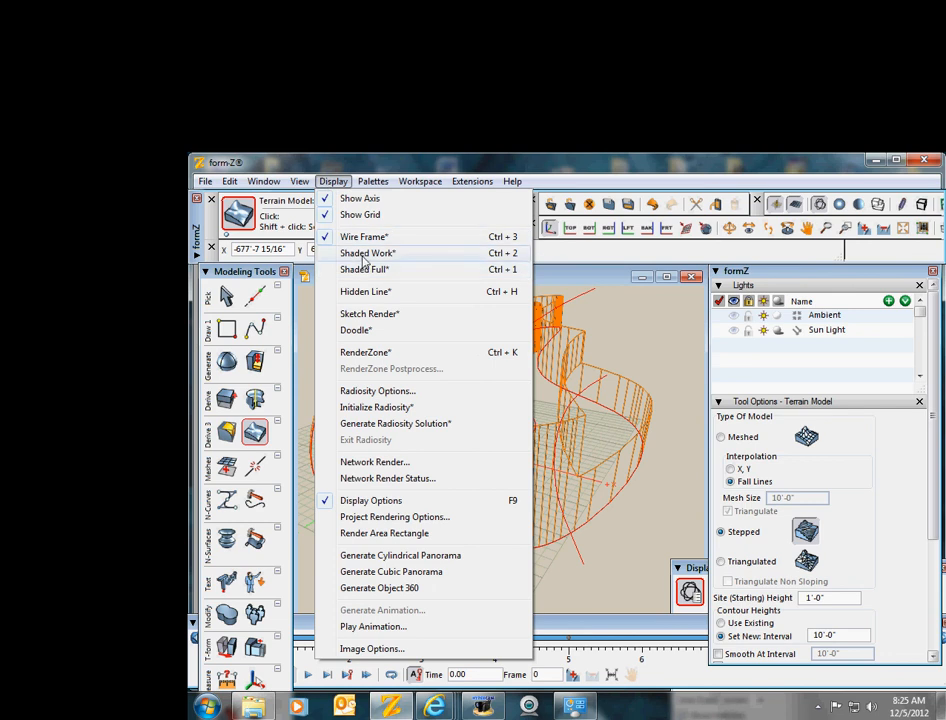
click(368, 252)
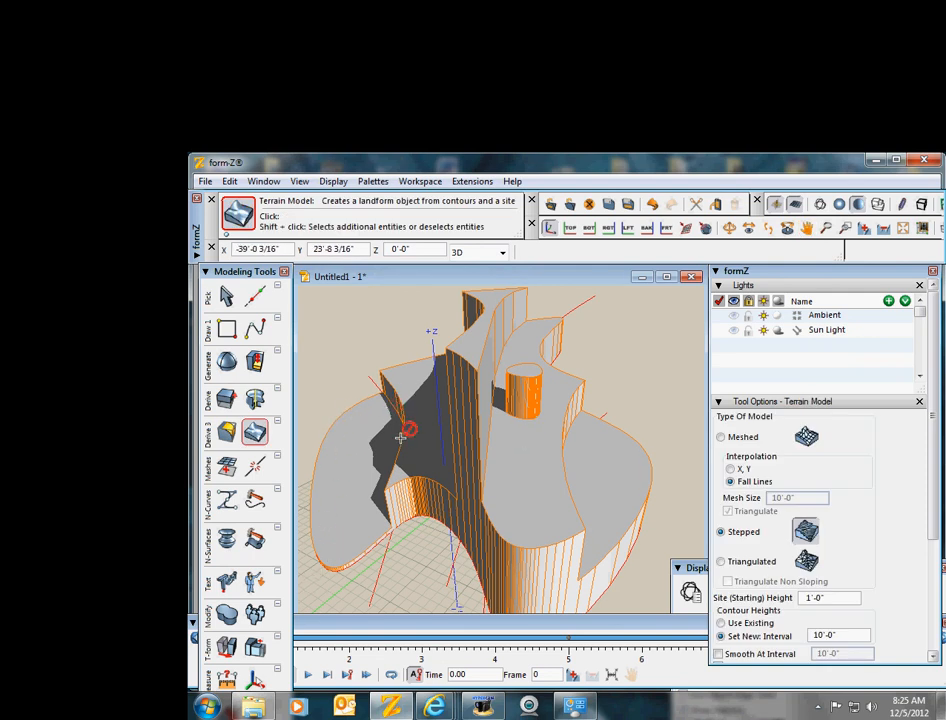
mouse_move(584, 496)
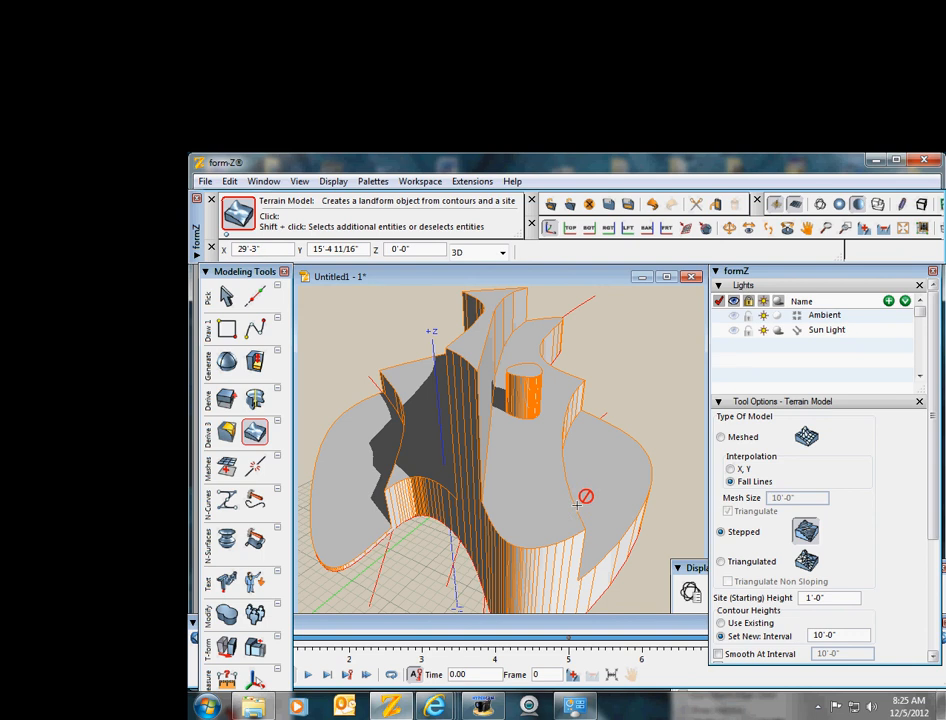
mouse_move(538, 374)
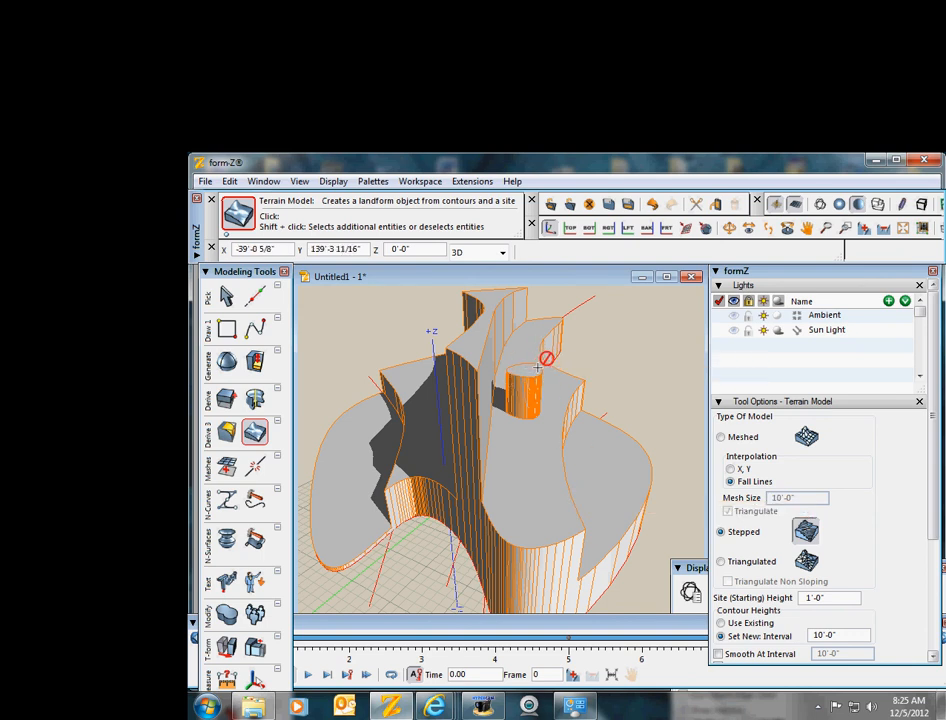
mouse_move(464, 288)
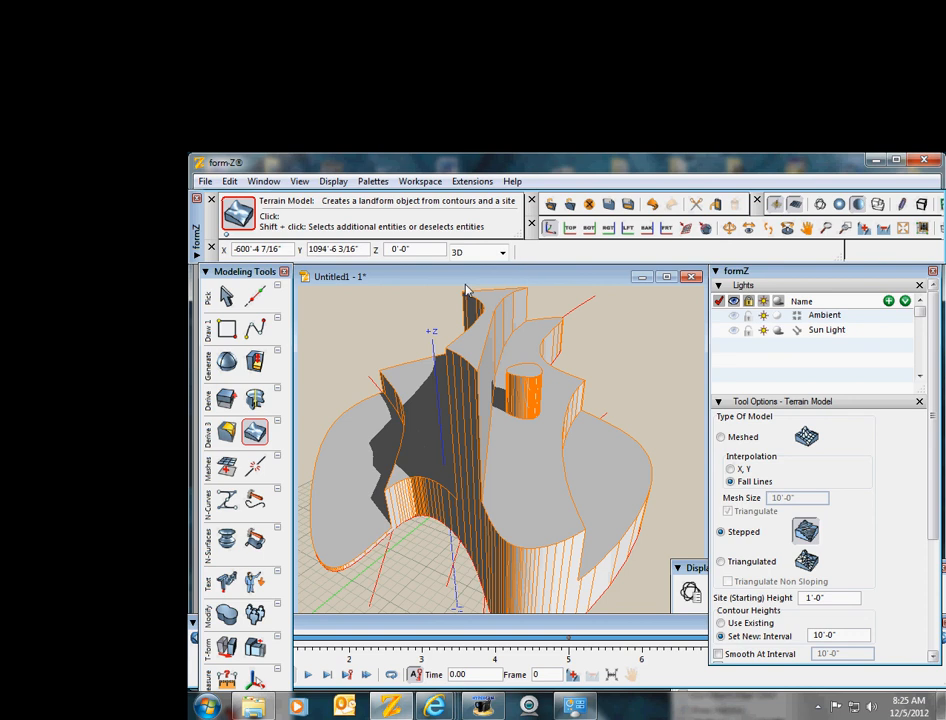
mouse_move(510, 290)
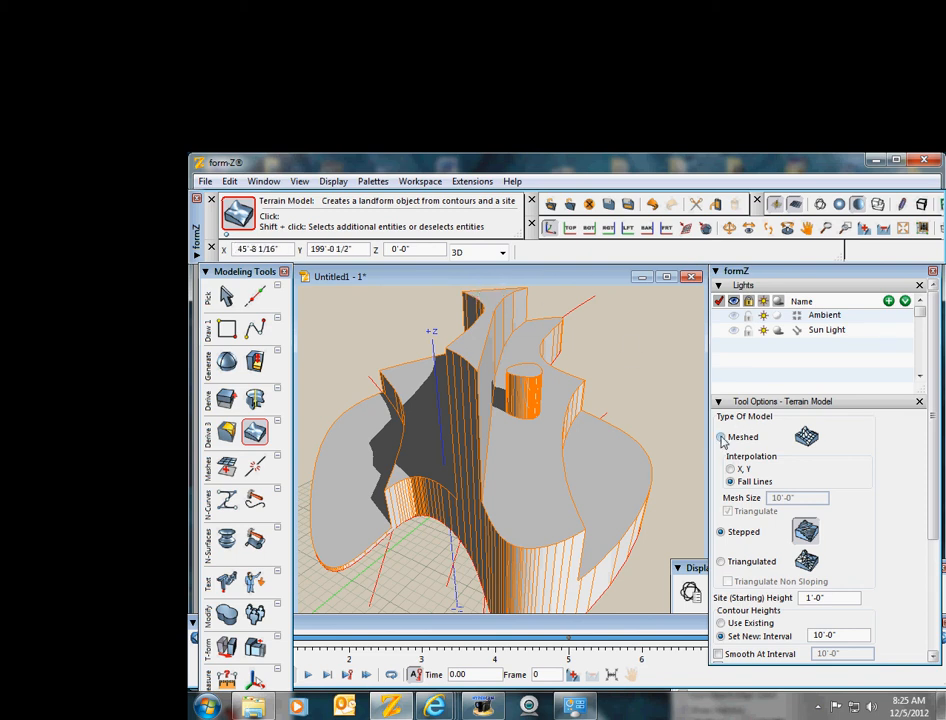
- Change the landform type to Meshed with Triangulate, then to Triangulated
click(728, 512)
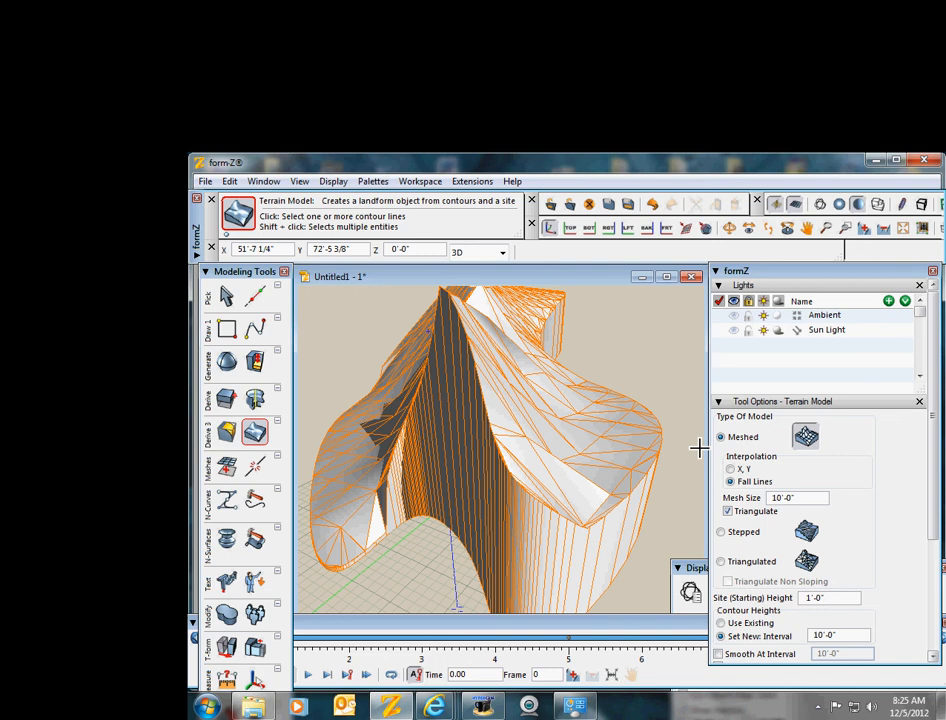
mouse_move(700, 450)
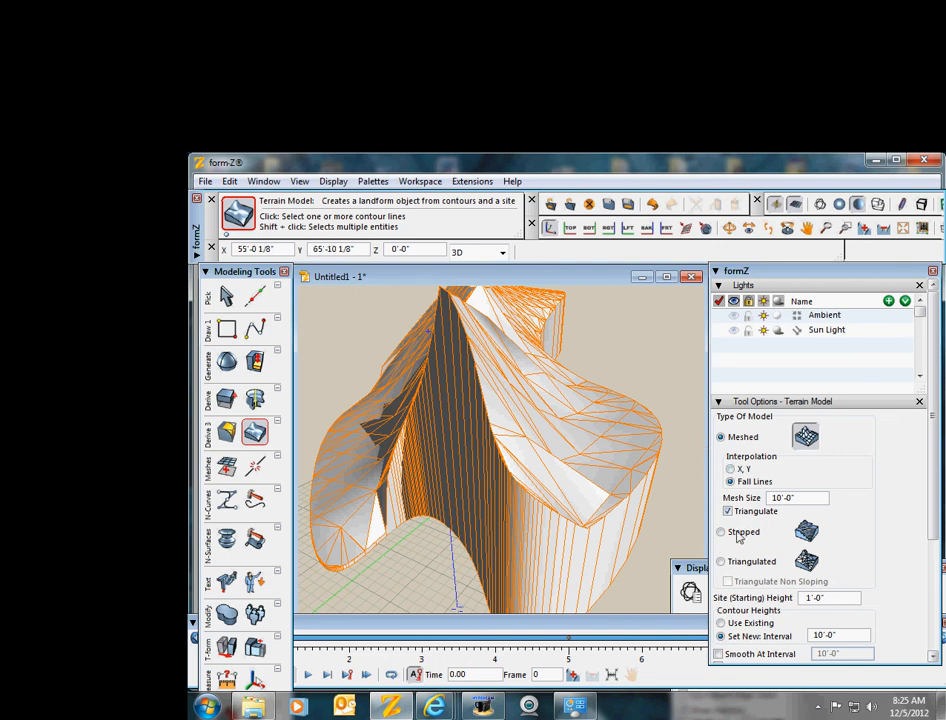
click(720, 560)
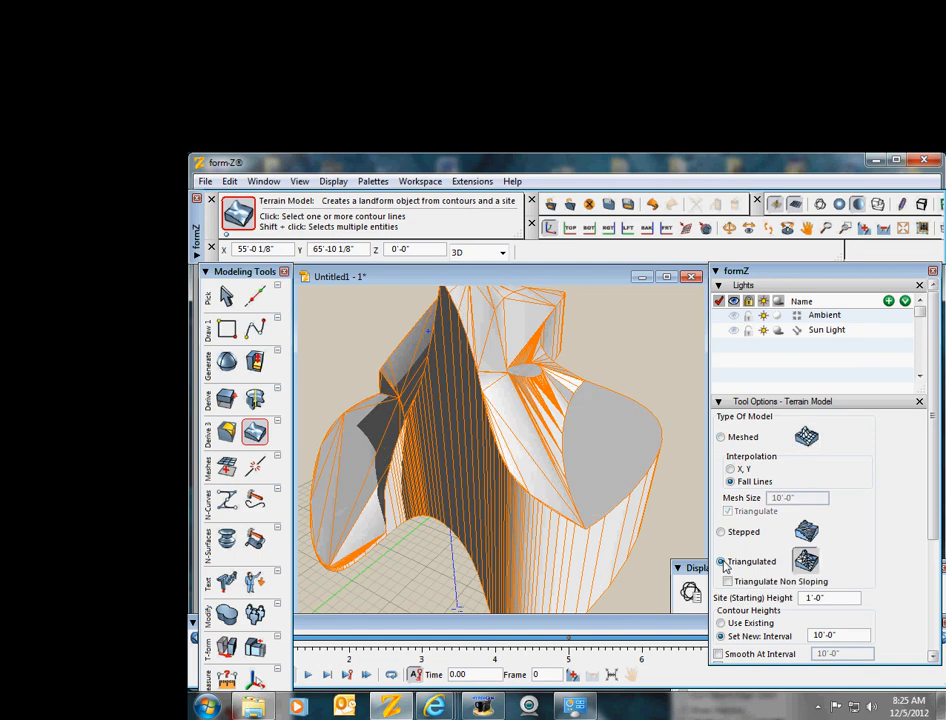